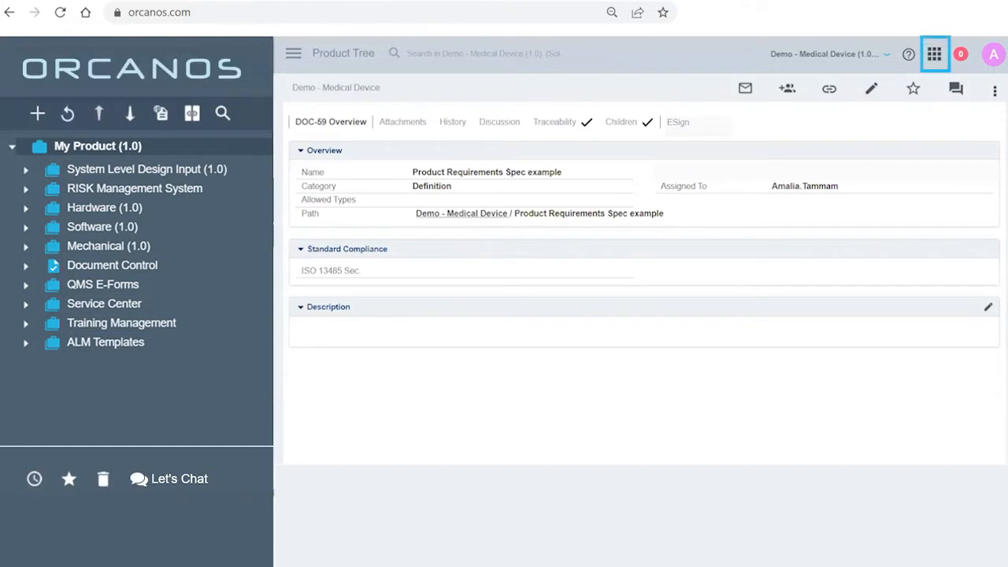
Switch to the Document Control project and expand the QMS (ISO 13485) folder
{"action": "left_click", "coordinate": [934, 54]}
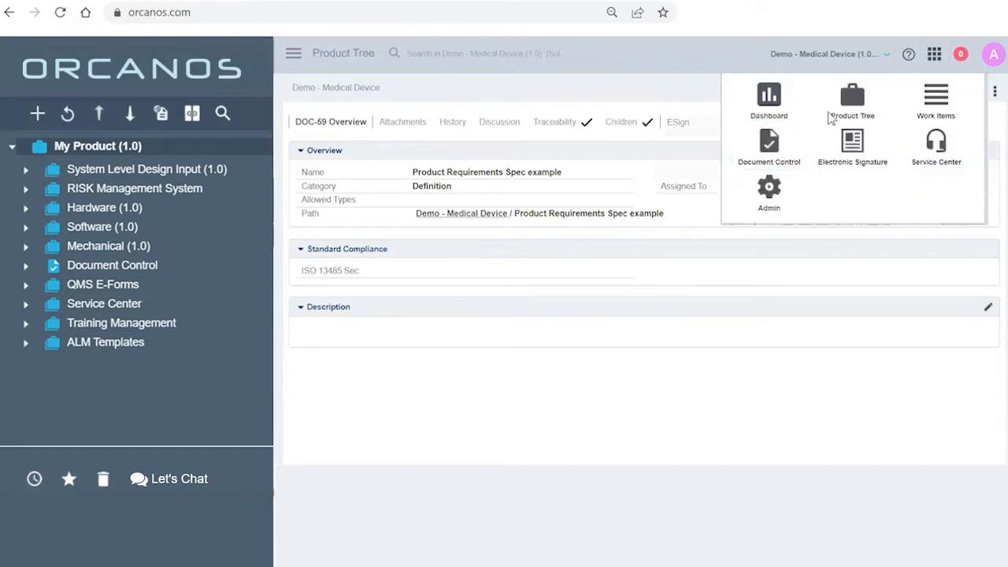
{"action": "left_click", "coordinate": [769, 146]}
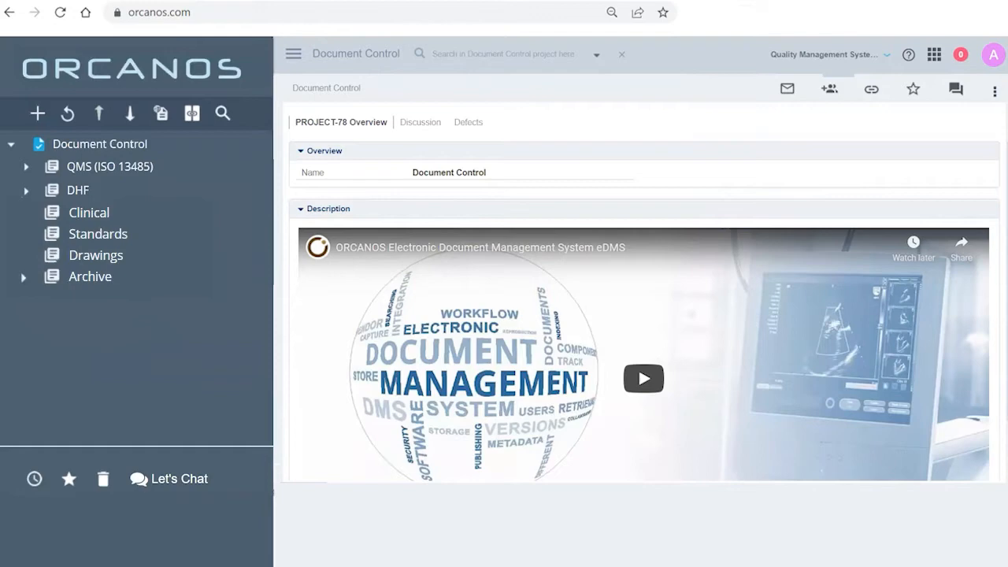
{"action": "left_click", "coordinate": [26, 166]}
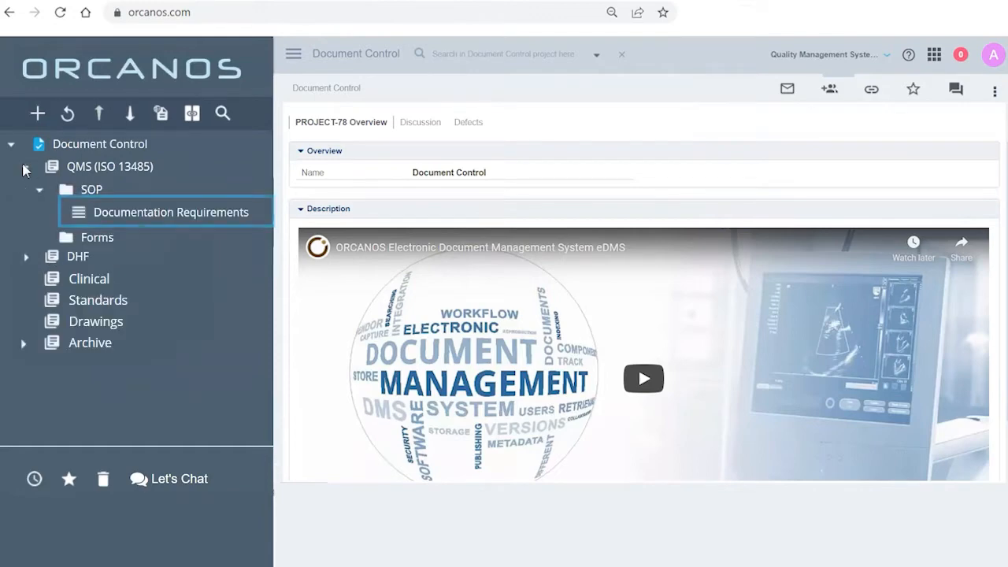
Open DMS-5006 Documentation Requirements and review its Overview, Electronic Signature and empty Revisions
{"action": "left_click", "coordinate": [169, 212]}
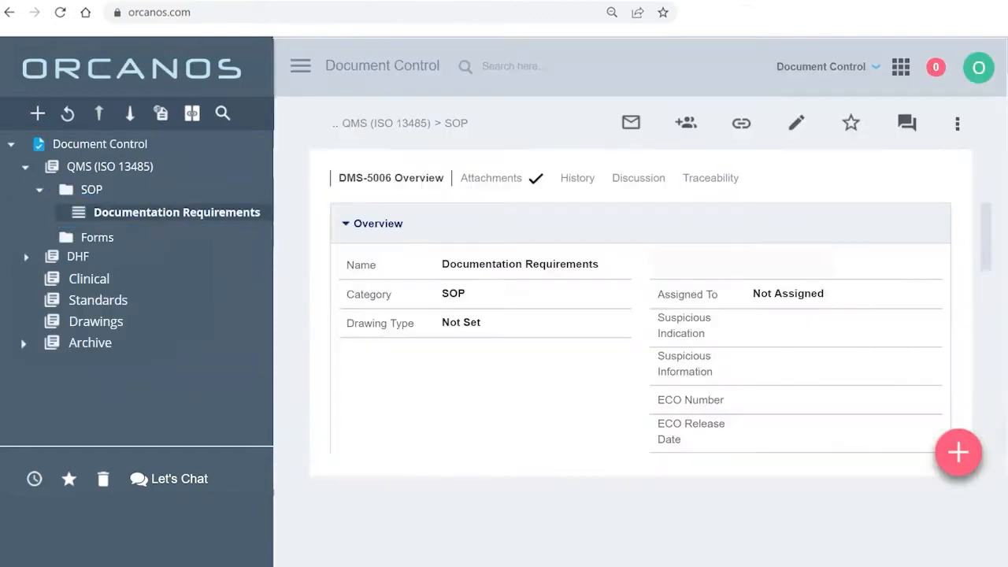
{"action": "left_click", "coordinate": [390, 178]}
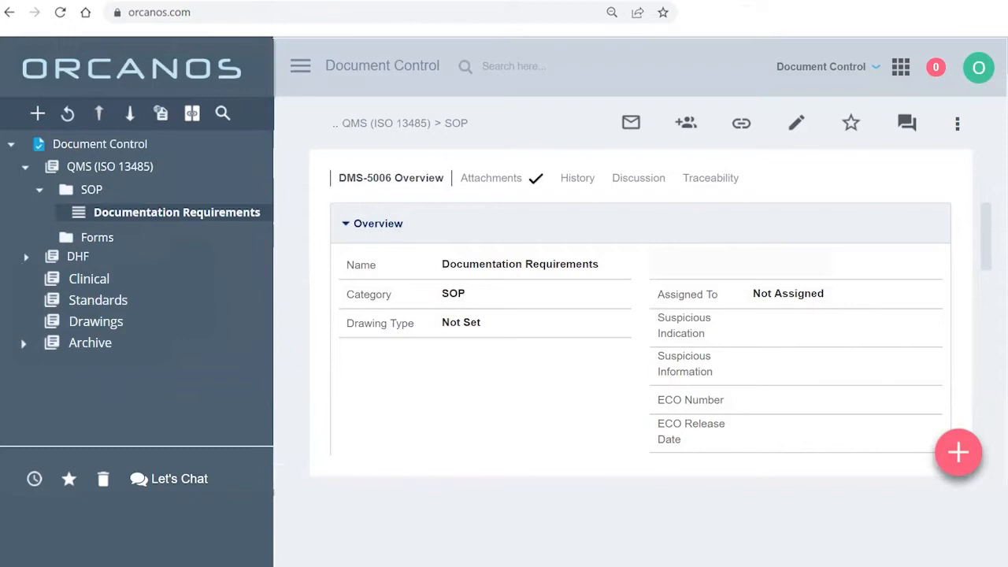
{"action": "scroll", "scroll_direction": "down", "scroll_amount": 3}
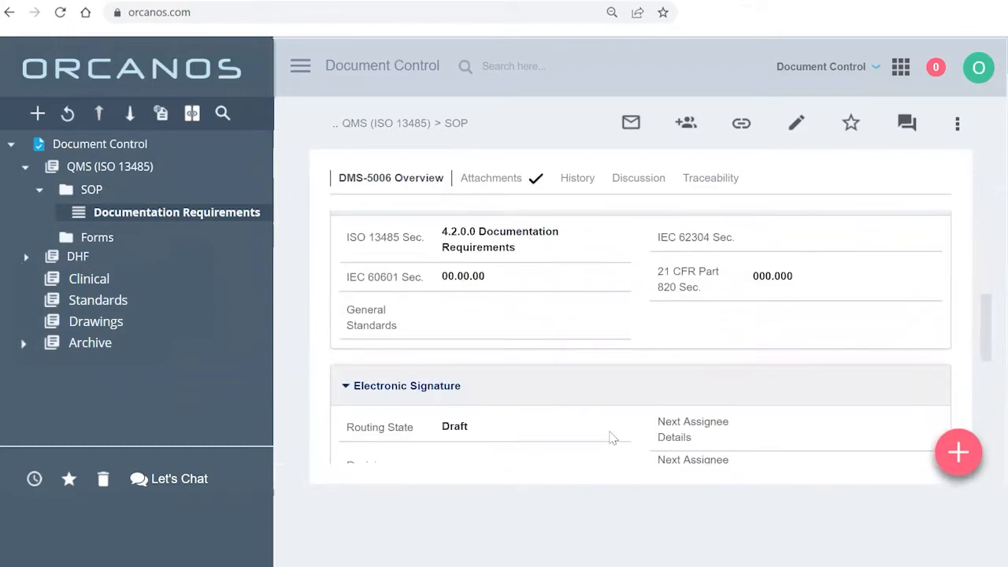
{"action": "scroll", "scroll_direction": "down", "scroll_amount": 3}
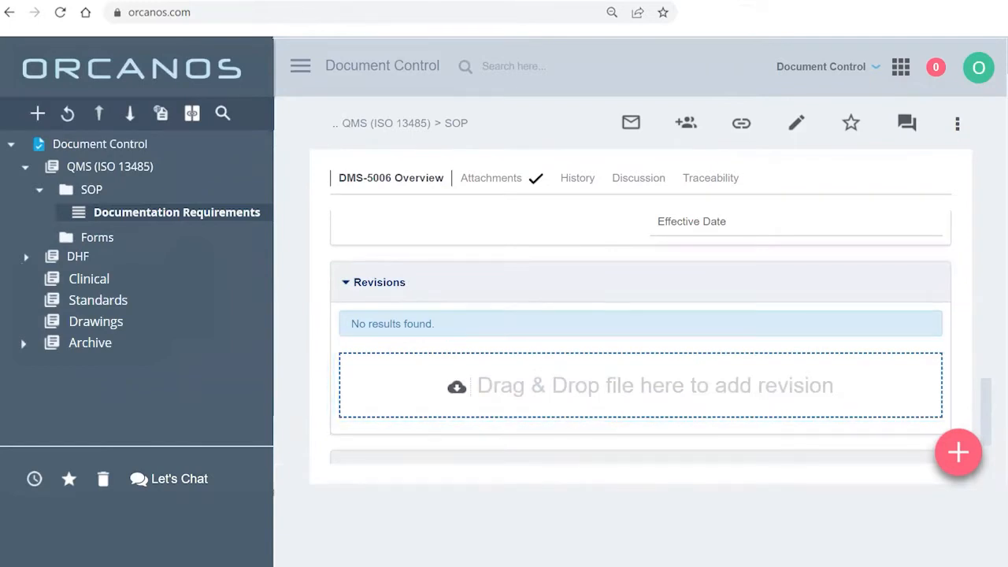
{"action": "scroll", "scroll_direction": "down", "scroll_amount": 3}
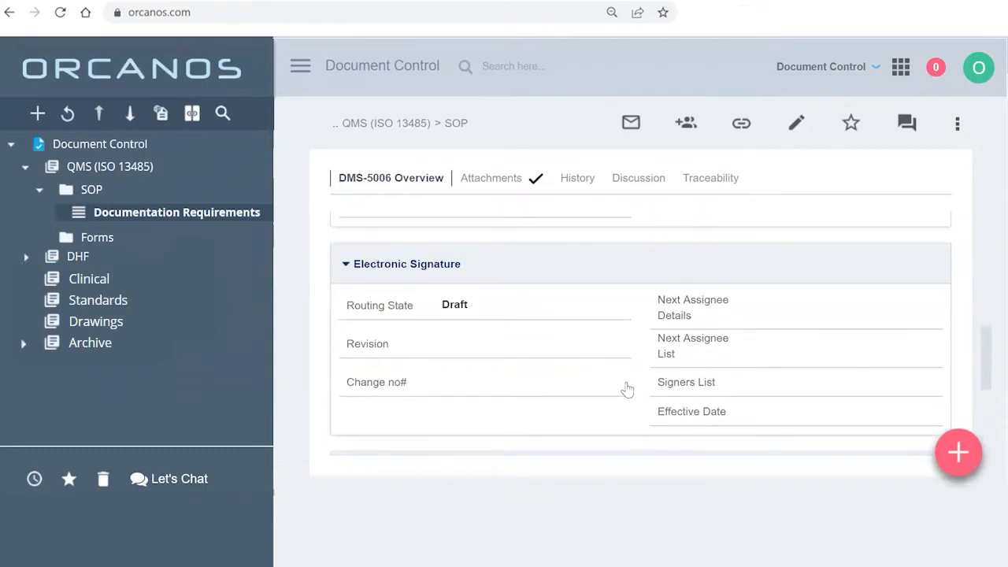
{"action": "scroll", "scroll_direction": "up", "scroll_amount": 3}
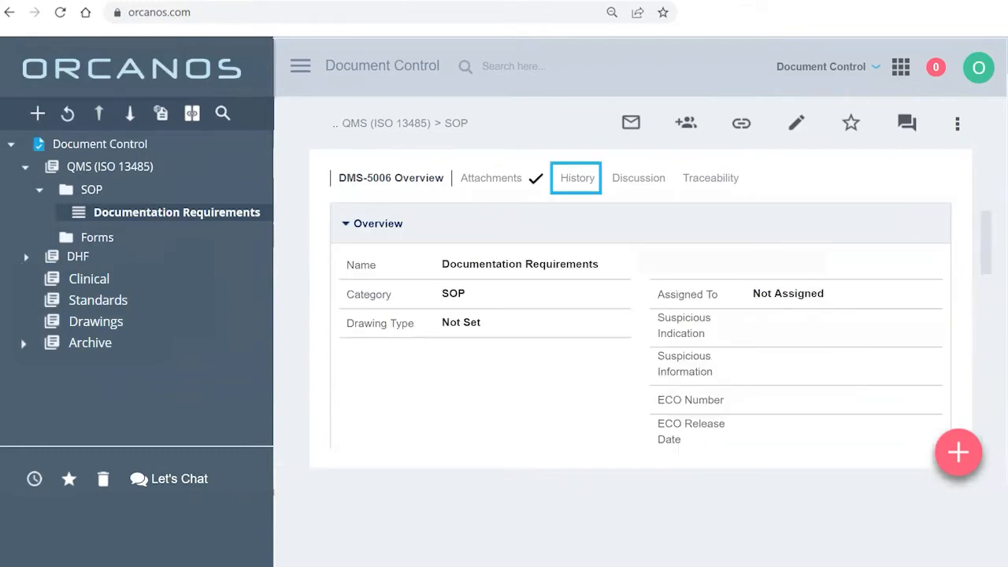
{"action": "left_click", "coordinate": [576, 177]}
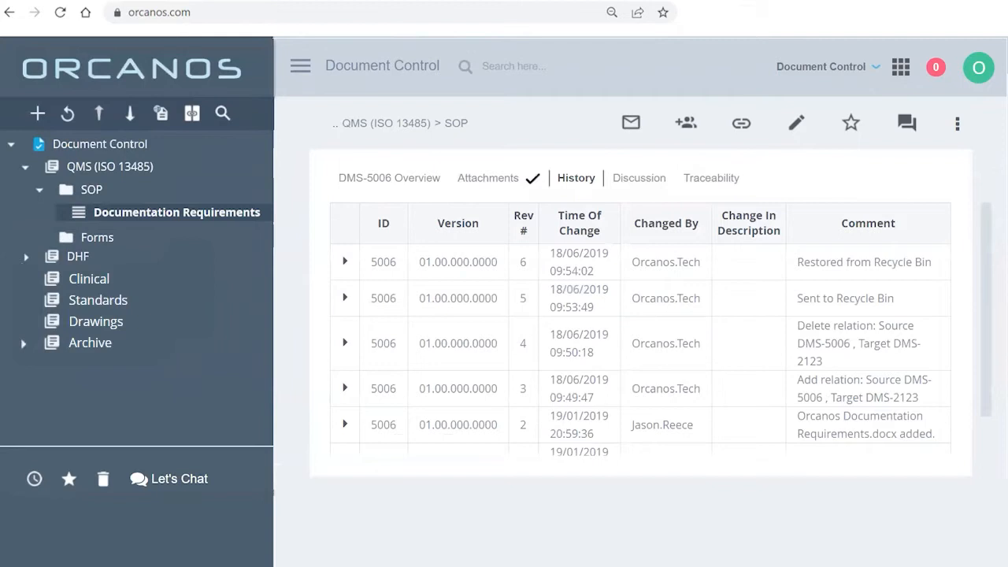
{"action": "mouse_move", "coordinate": [163, 290]}
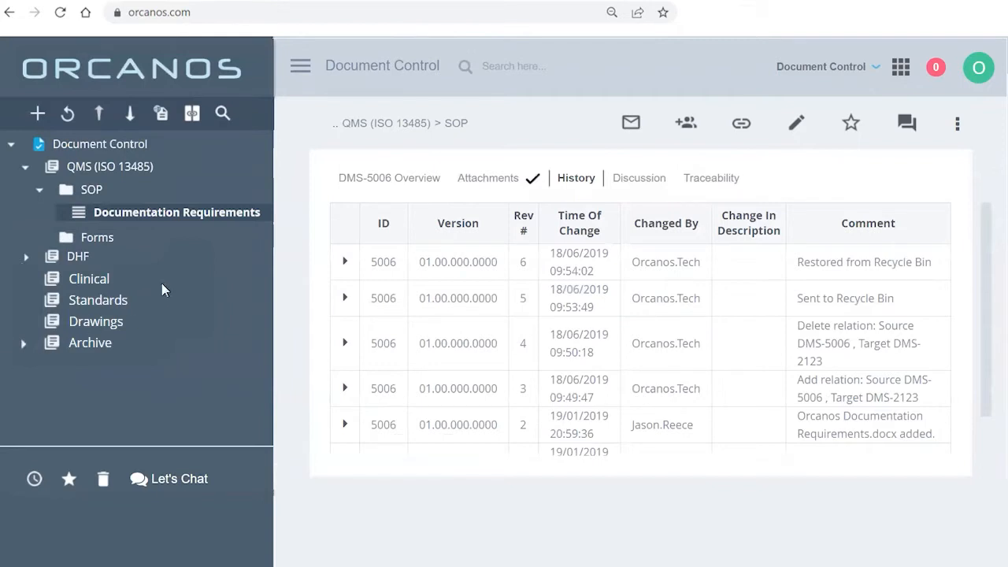
{"action": "left_click", "coordinate": [388, 177]}
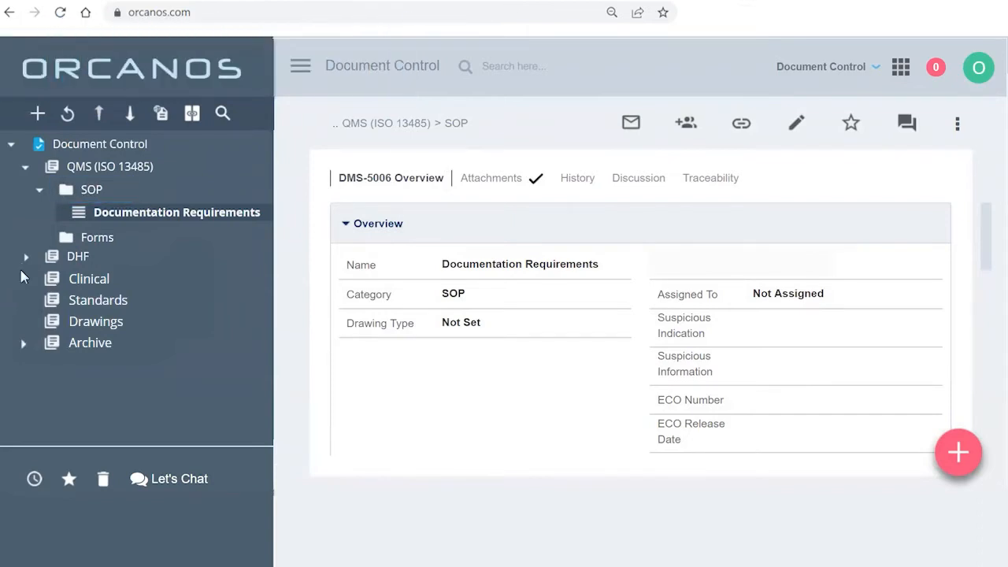
Add an item named 'test' under SOP, leaving Assigned To as Not Assigned
{"action": "right_click", "coordinate": [92, 189]}
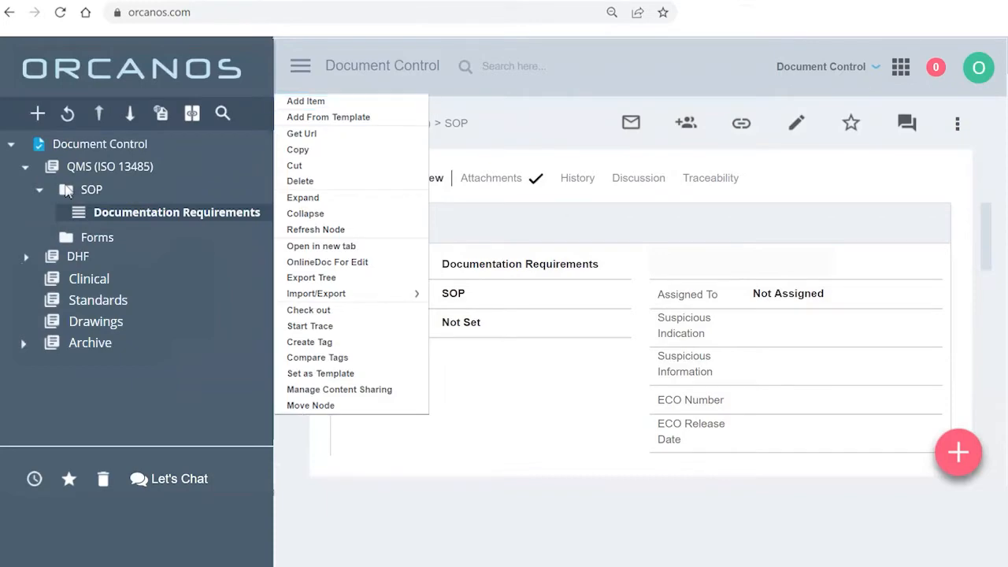
{"action": "left_click", "coordinate": [306, 101]}
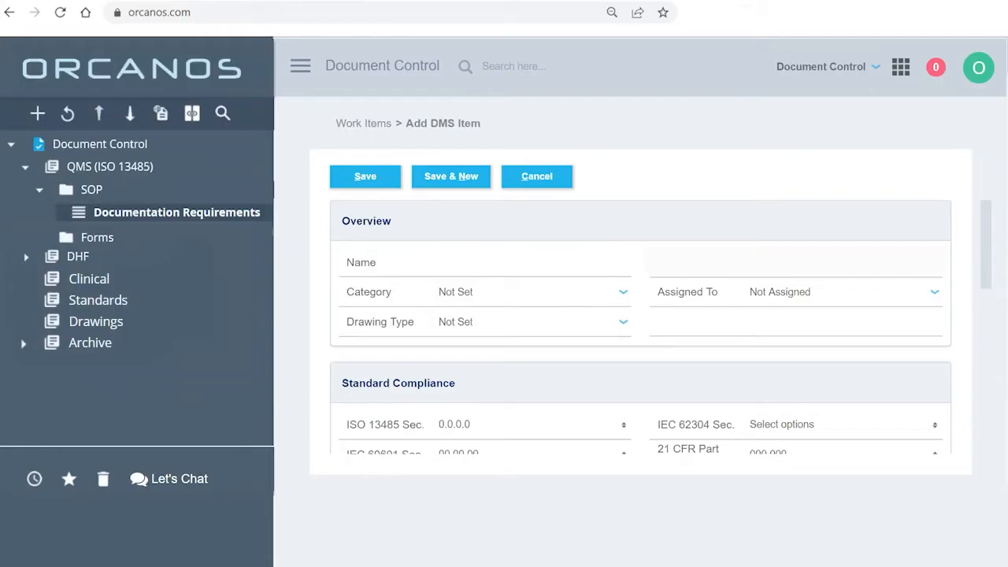
{"action": "type", "text": "test"}
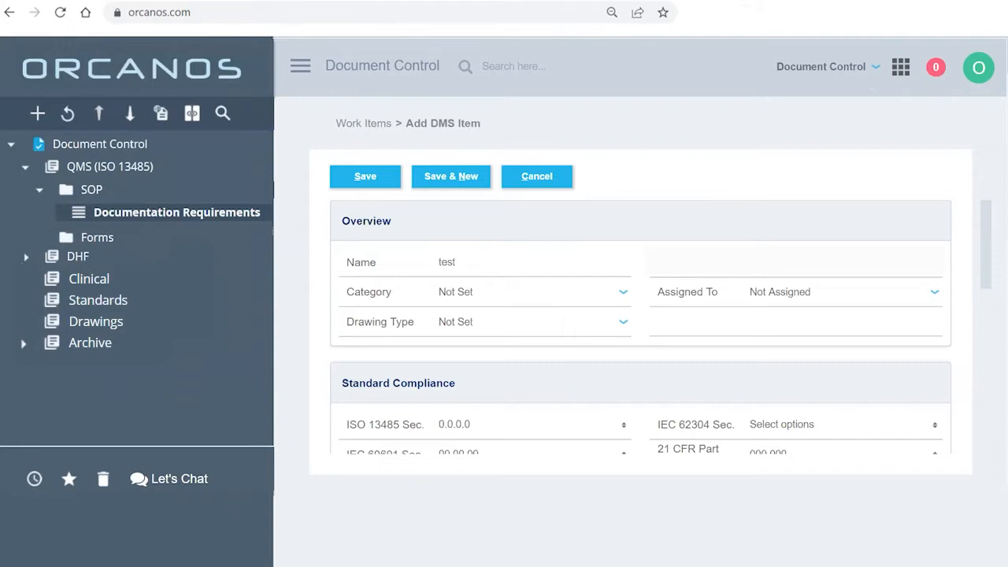
{"action": "left_click", "coordinate": [482, 261]}
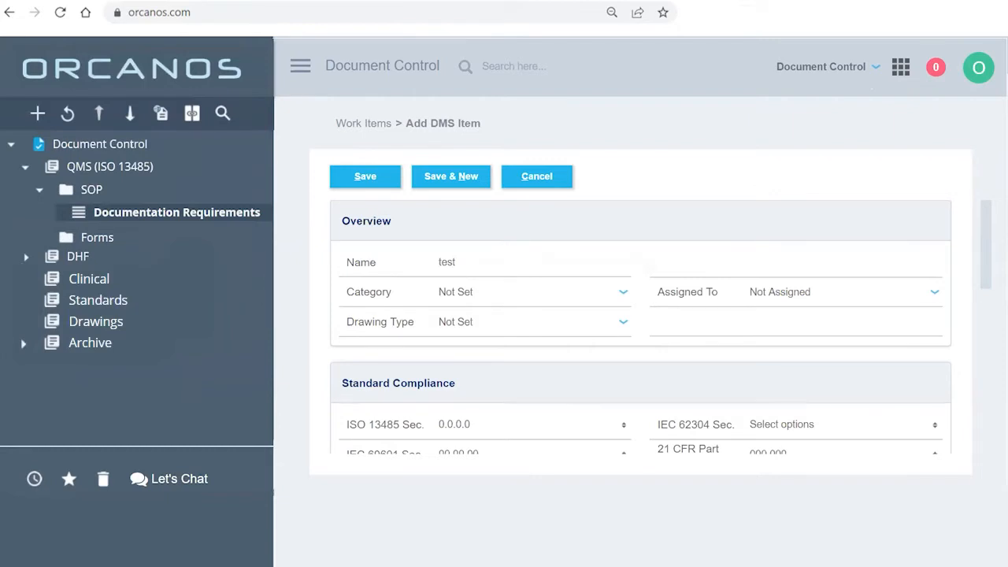
{"action": "left_click", "coordinate": [623, 322]}
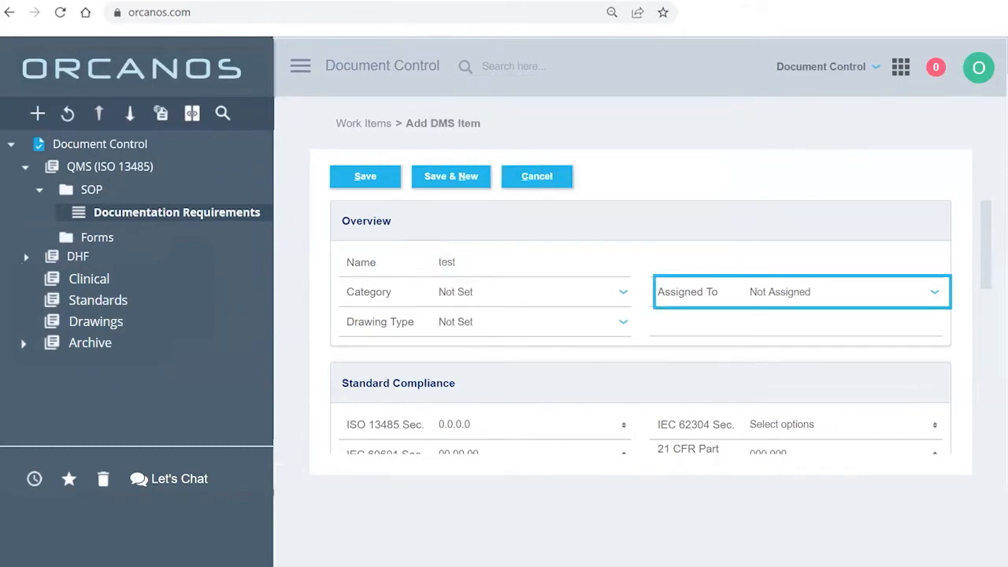
{"action": "left_click", "coordinate": [934, 292]}
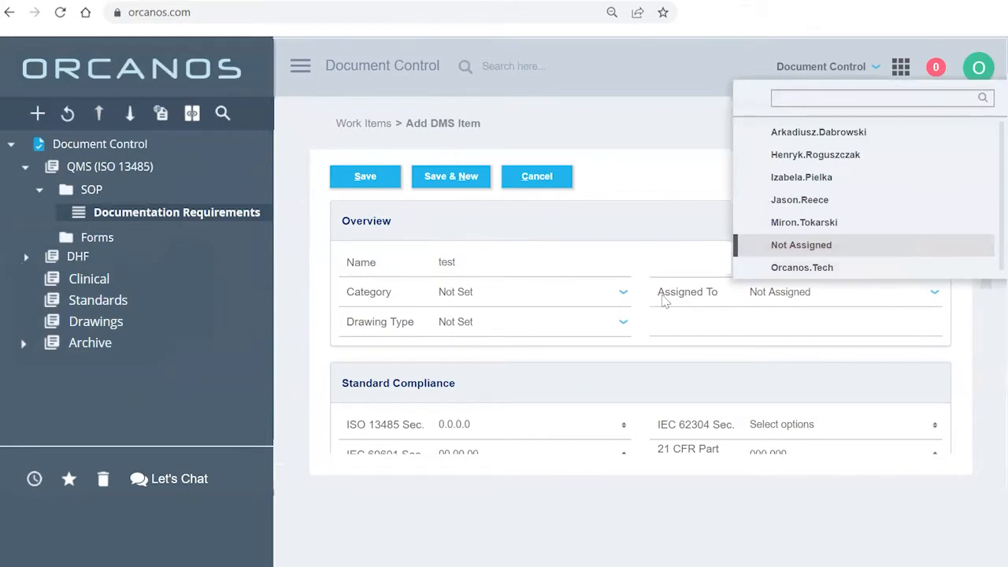
{"action": "left_click", "coordinate": [801, 245]}
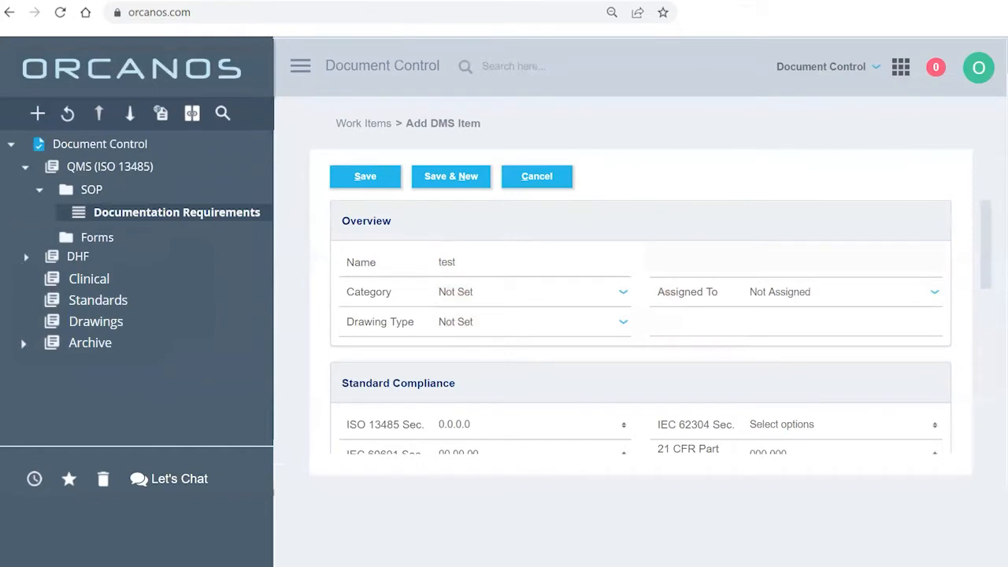
{"action": "mouse_move", "coordinate": [364, 171]}
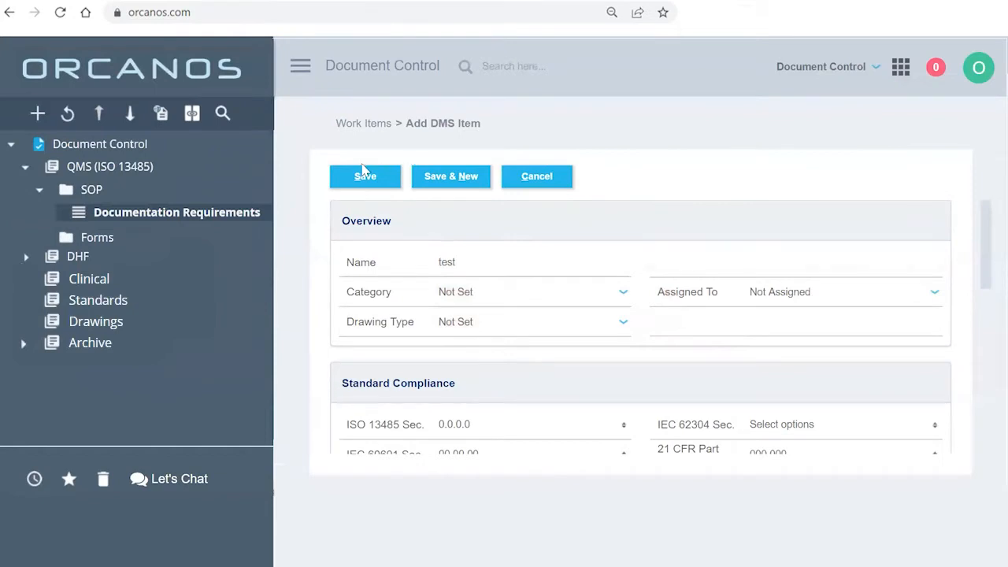
Save 'test' as DMS-7600 and add a revision from its Electronic Signature section
{"action": "left_click", "coordinate": [365, 176]}
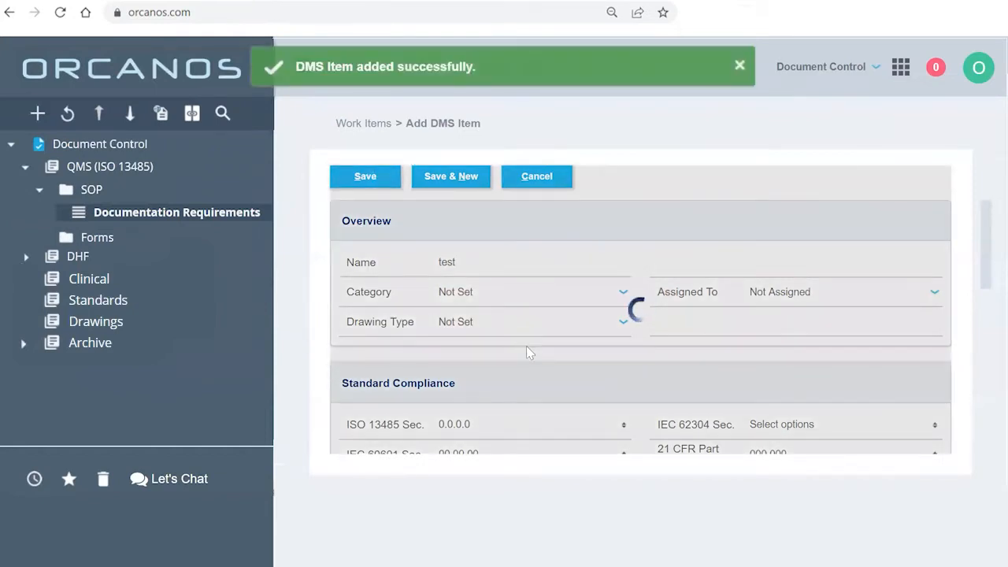
{"action": "left_click", "coordinate": [365, 175]}
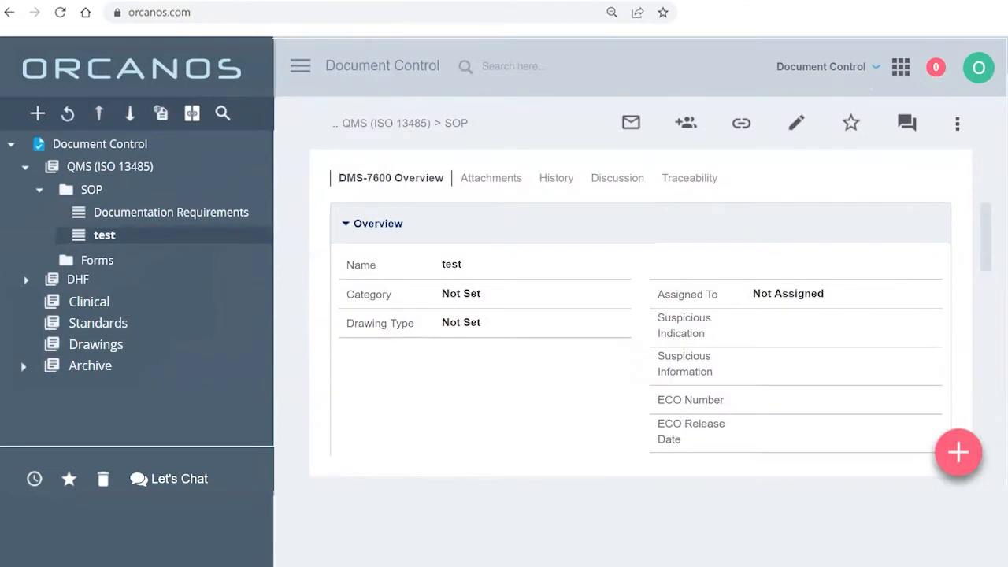
{"action": "scroll", "scroll_direction": "down", "scroll_amount": 3}
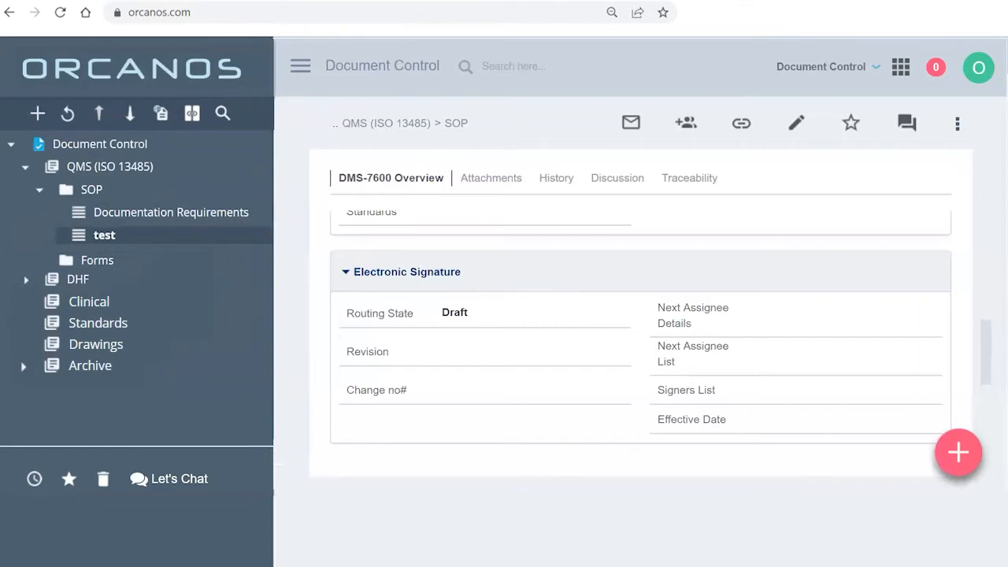
{"action": "left_click", "coordinate": [479, 309]}
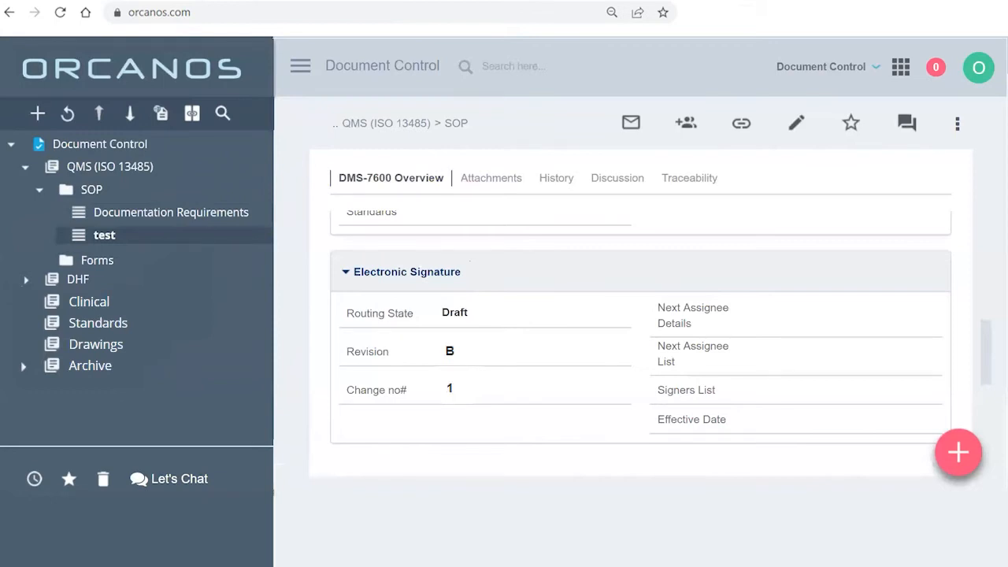
{"action": "scroll", "scroll_direction": "down", "scroll_amount": 3}
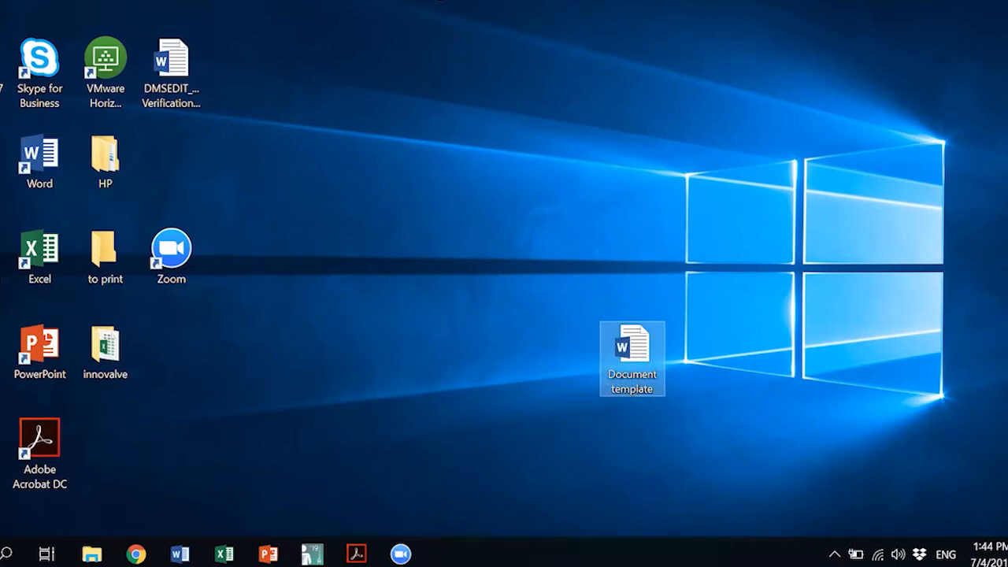
{"action": "mouse_move", "coordinate": [135, 554]}
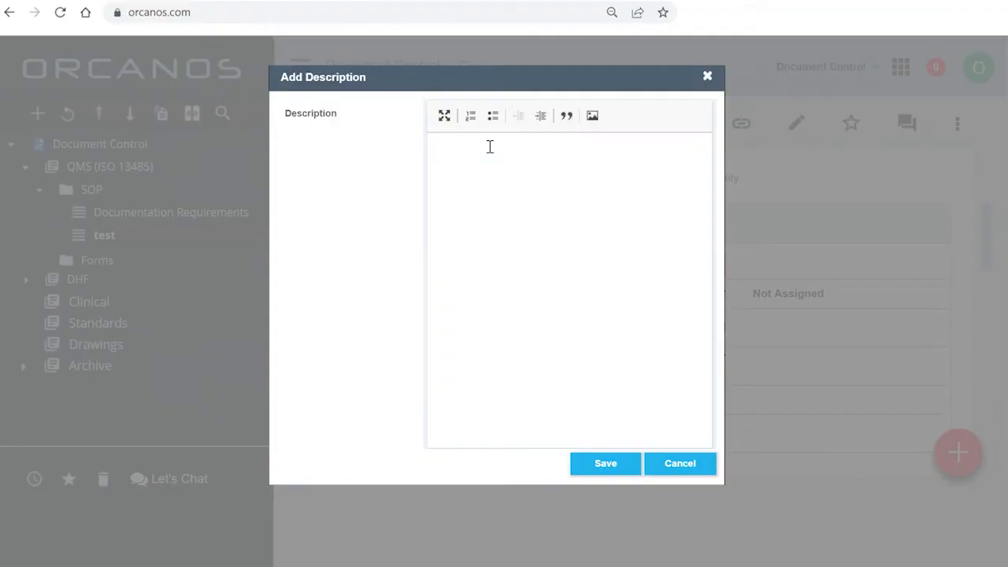
Enter the description 'New Document' and save it
{"action": "type", "text": "New D"}
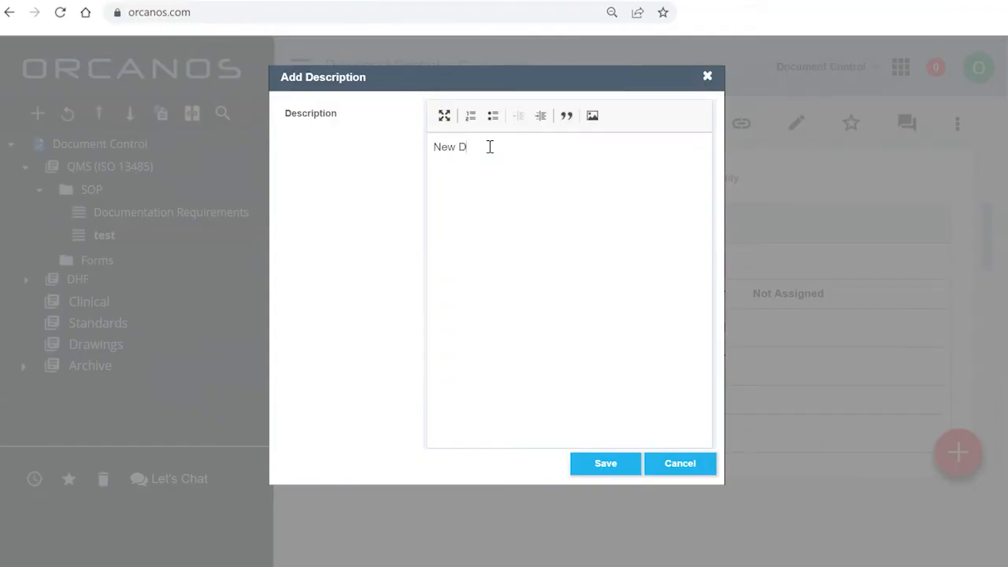
{"action": "type", "text": "ocument"}
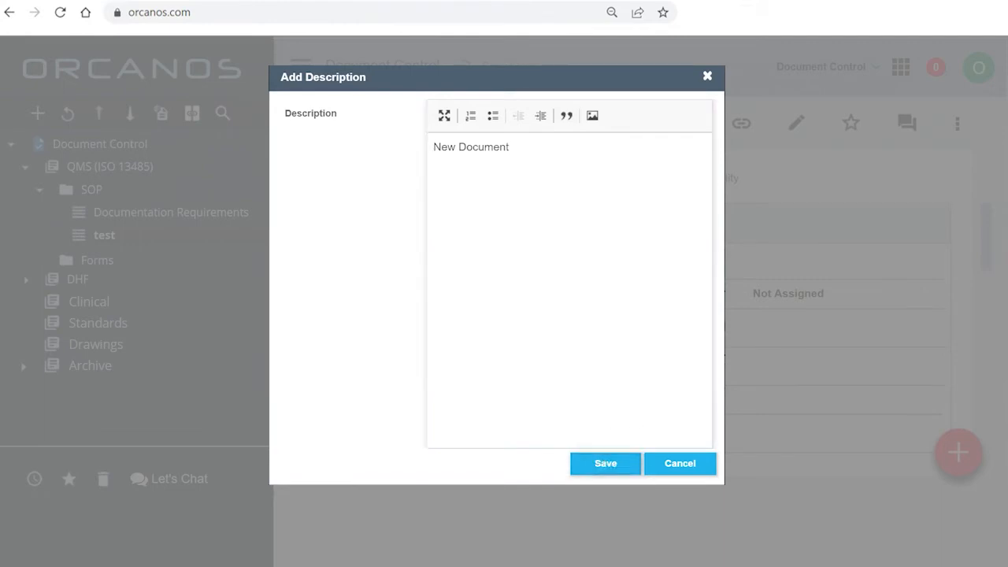
{"action": "left_click", "coordinate": [680, 463]}
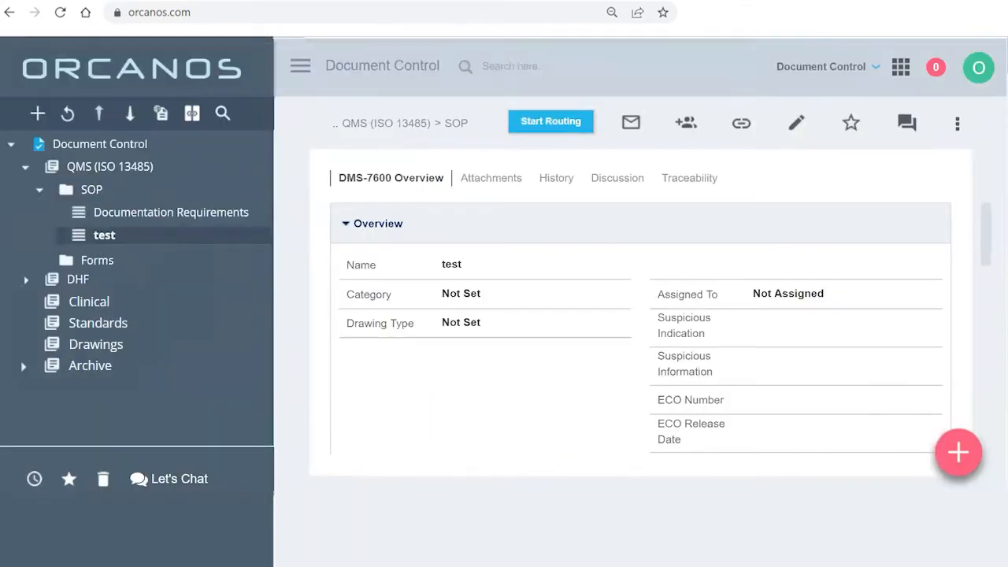
Inspect DMS-7600's Revisions table: Document template.docx, revision A, Draft, document 7600
{"action": "scroll", "scroll_direction": "down", "scroll_amount": 3}
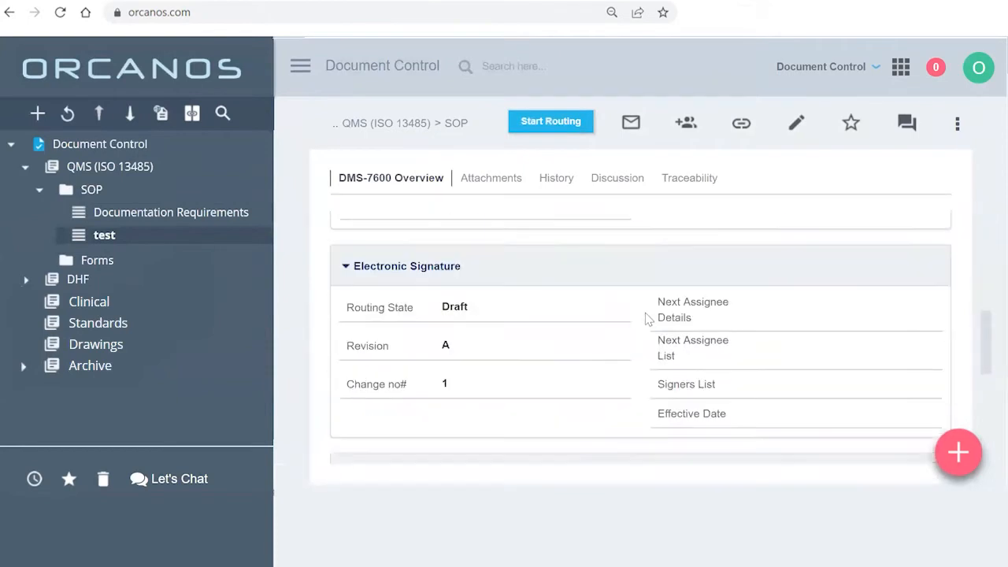
{"action": "scroll", "scroll_direction": "down", "scroll_amount": 3}
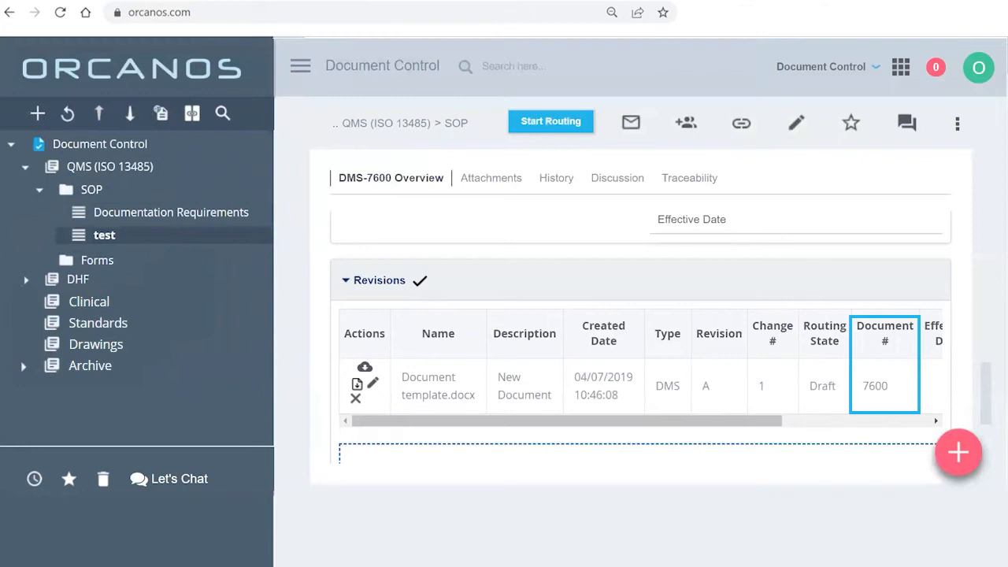
{"action": "left_click", "coordinate": [604, 385]}
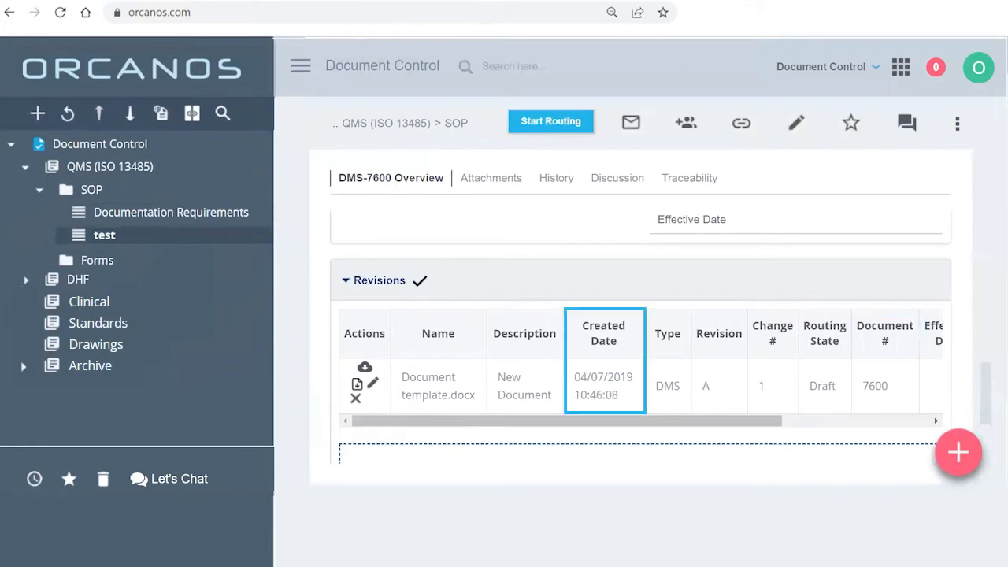
{"action": "left_click", "coordinate": [364, 333]}
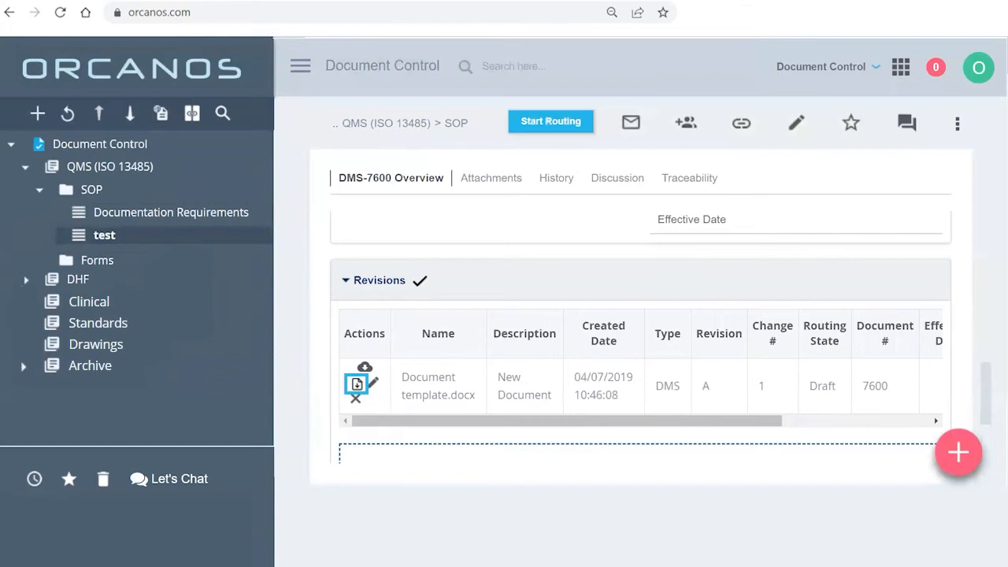
{"action": "mouse_move", "coordinate": [19, 498]}
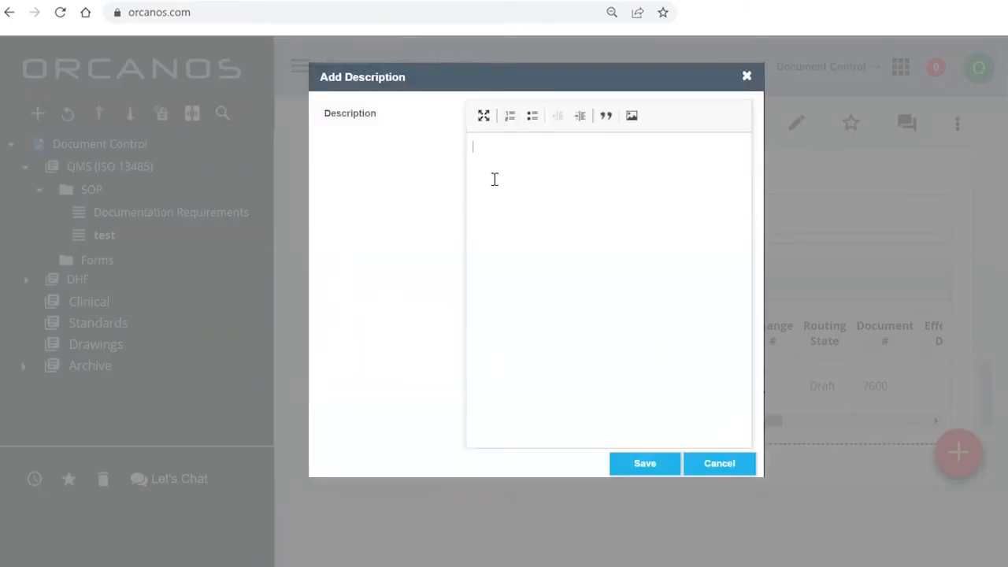
Upload change 2 of revision A with the description 'made some changes'
{"action": "type", "text": "made s"}
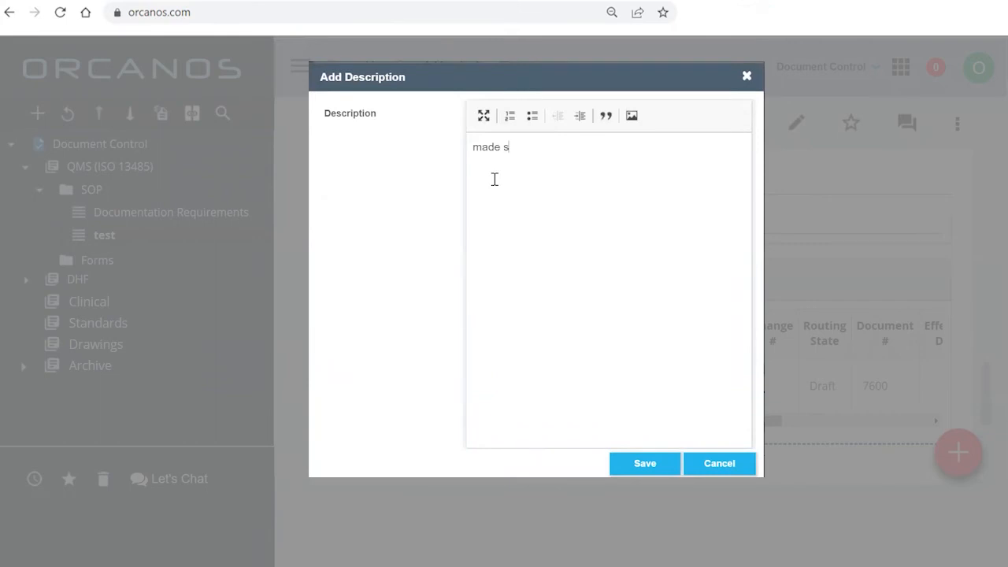
{"action": "type", "text": "ome changes"}
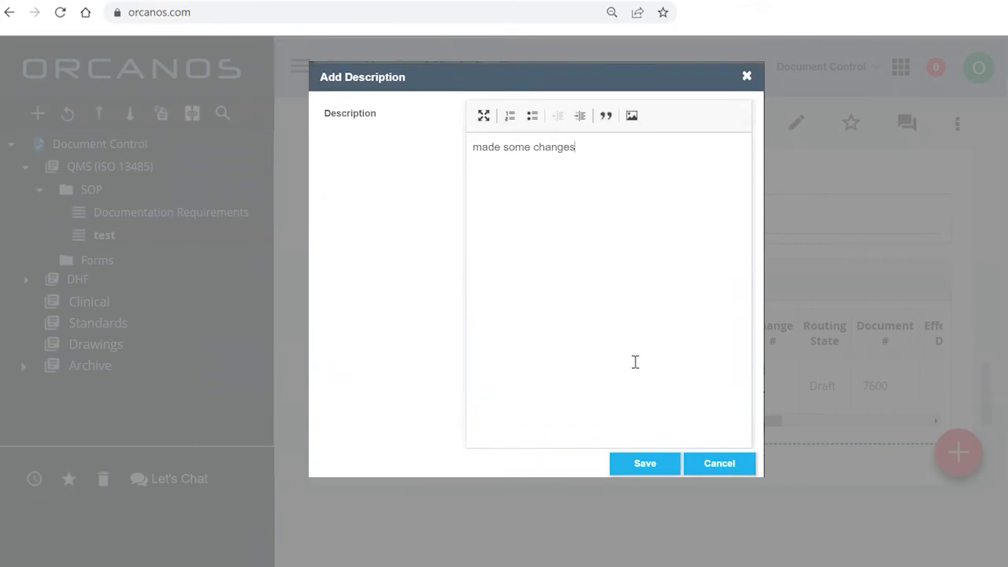
{"action": "left_click", "coordinate": [644, 463]}
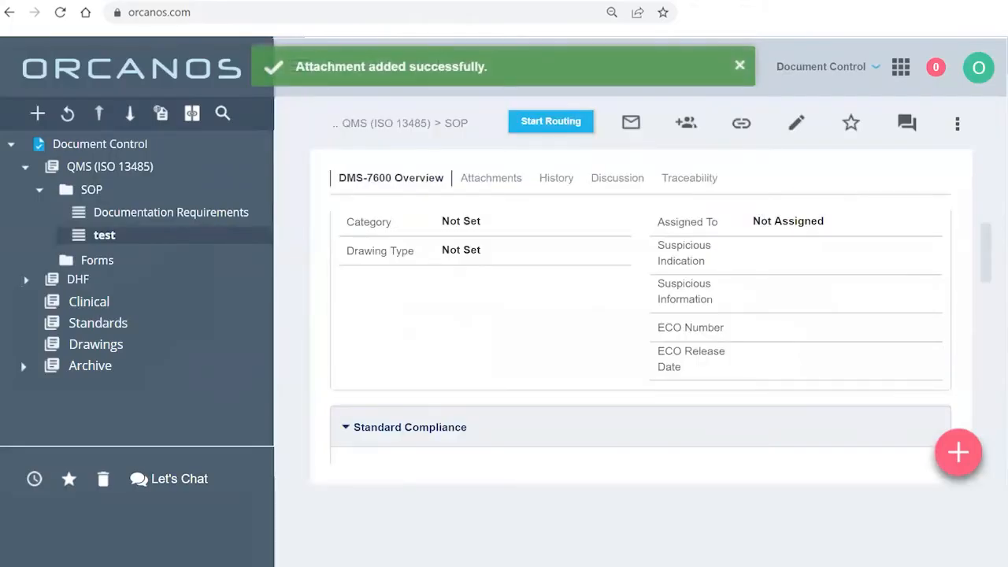
{"action": "left_click", "coordinate": [491, 177]}
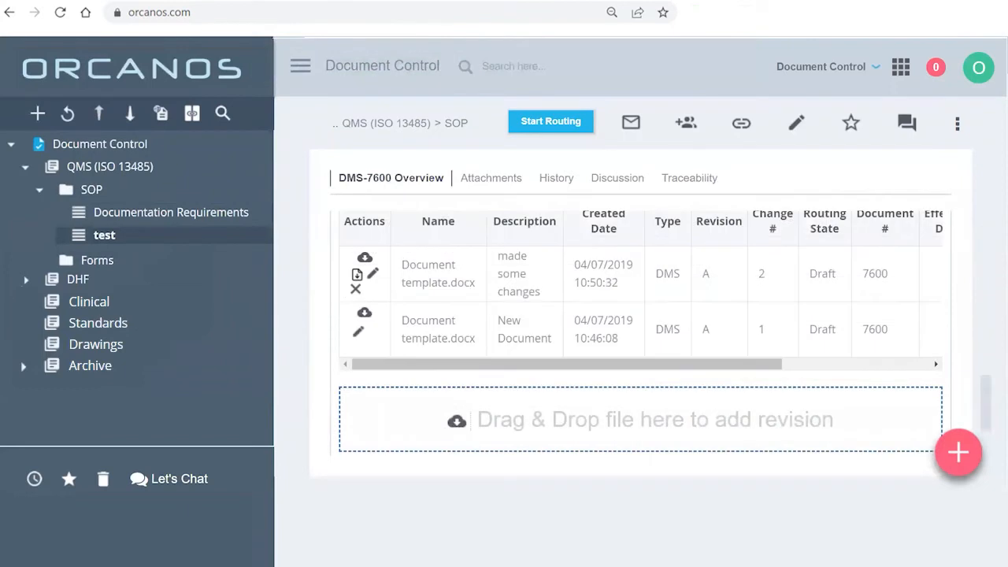
{"action": "left_click", "coordinate": [438, 274]}
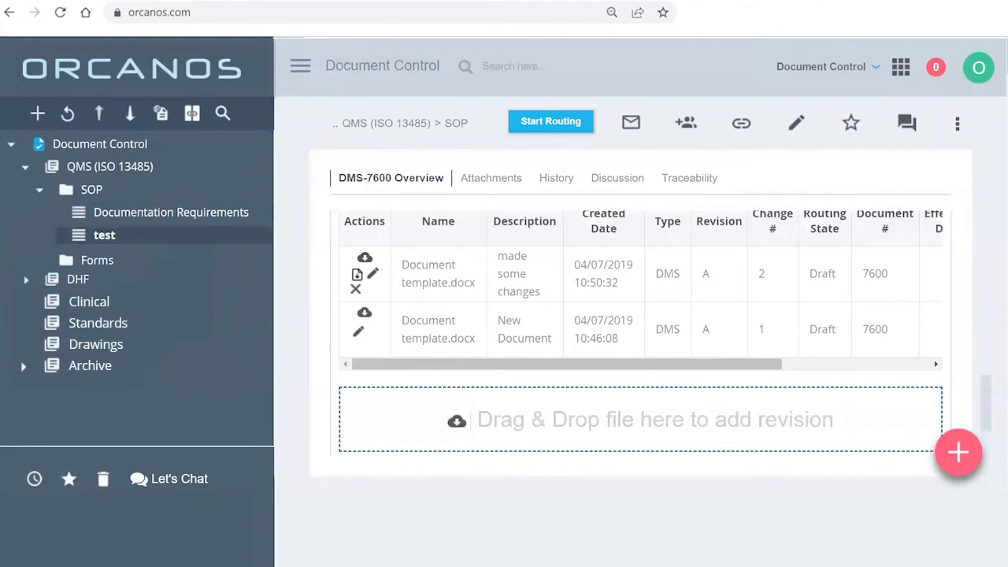
{"action": "left_click", "coordinate": [746, 273]}
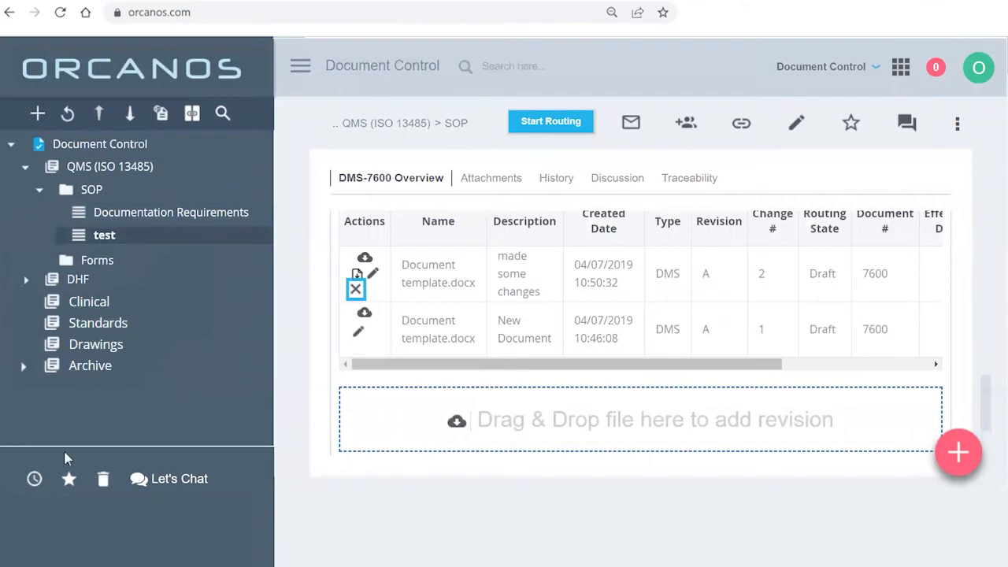
Delete the change 2 'made some changes' revision and confirm
{"action": "left_click", "coordinate": [355, 290]}
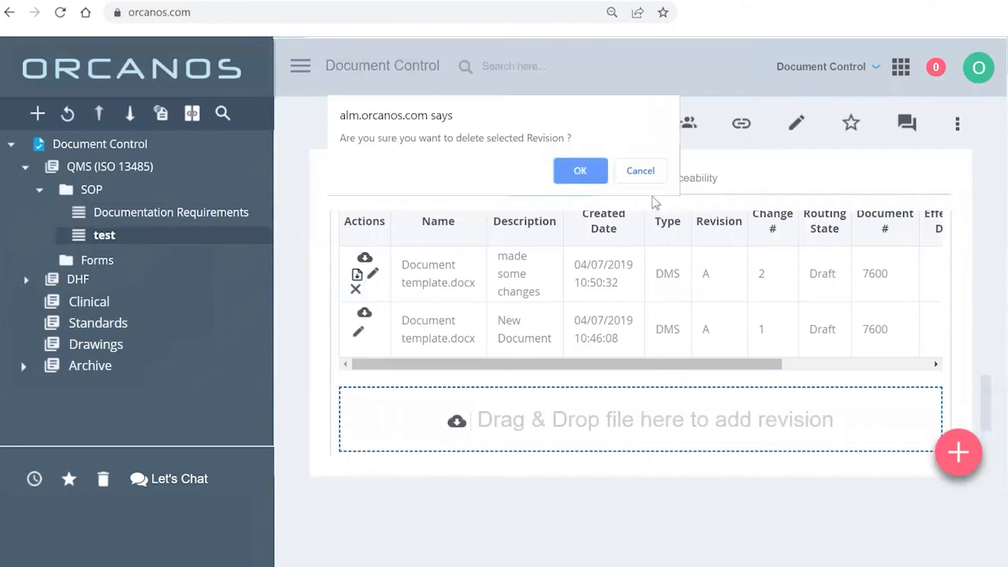
{"action": "left_click", "coordinate": [580, 171]}
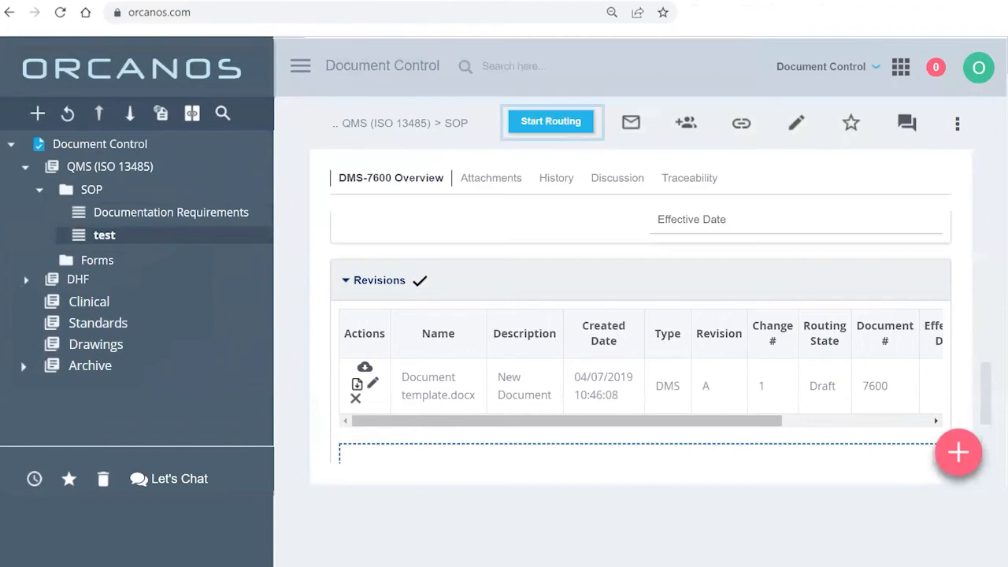
Start the Single Signer routing process for DMS-7600 with Ron as approver
{"action": "left_click", "coordinate": [551, 122]}
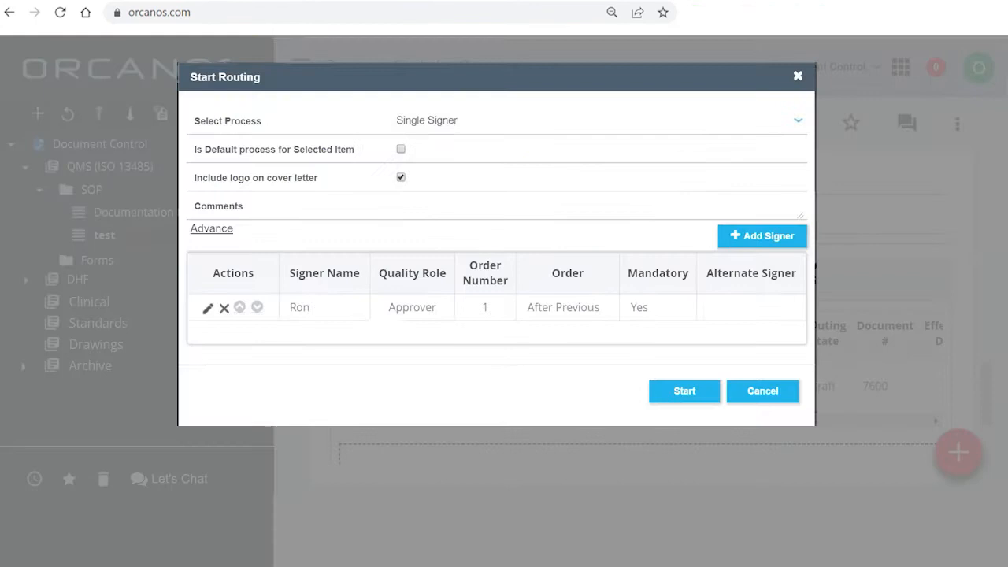
{"action": "left_click", "coordinate": [432, 119]}
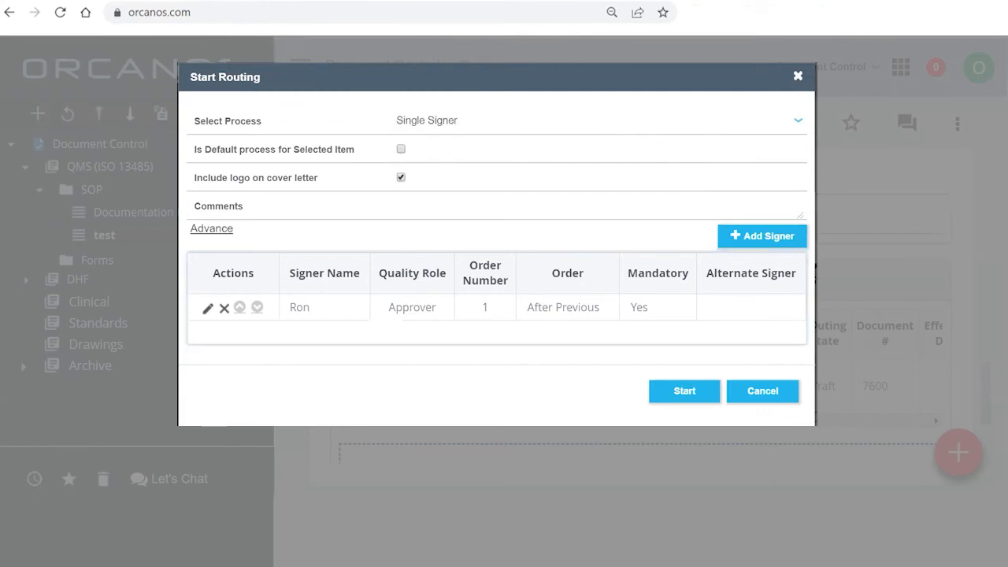
{"action": "left_click", "coordinate": [684, 391]}
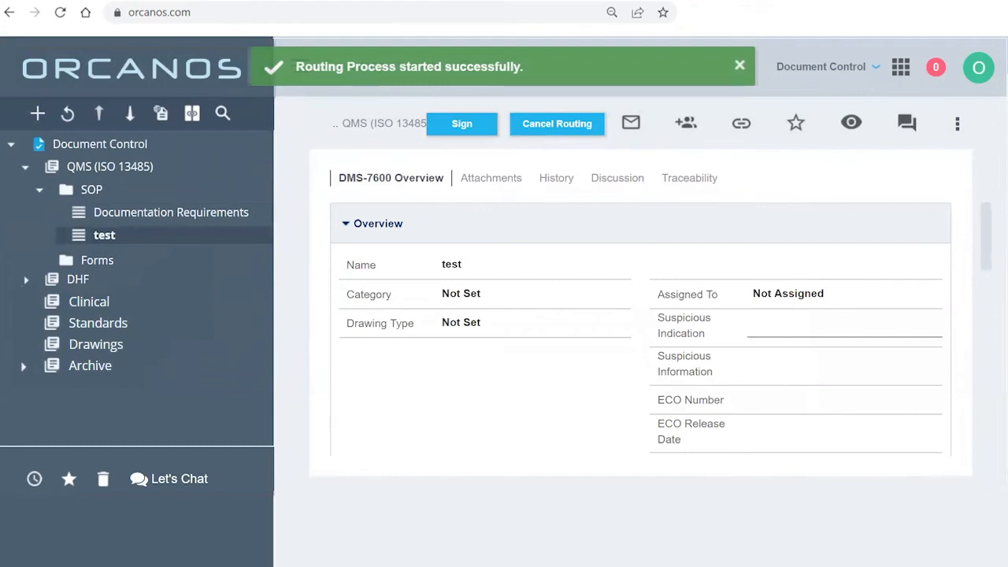
View the DMS-7600 cover letter showing Routing State In Work
{"action": "left_click", "coordinate": [739, 66]}
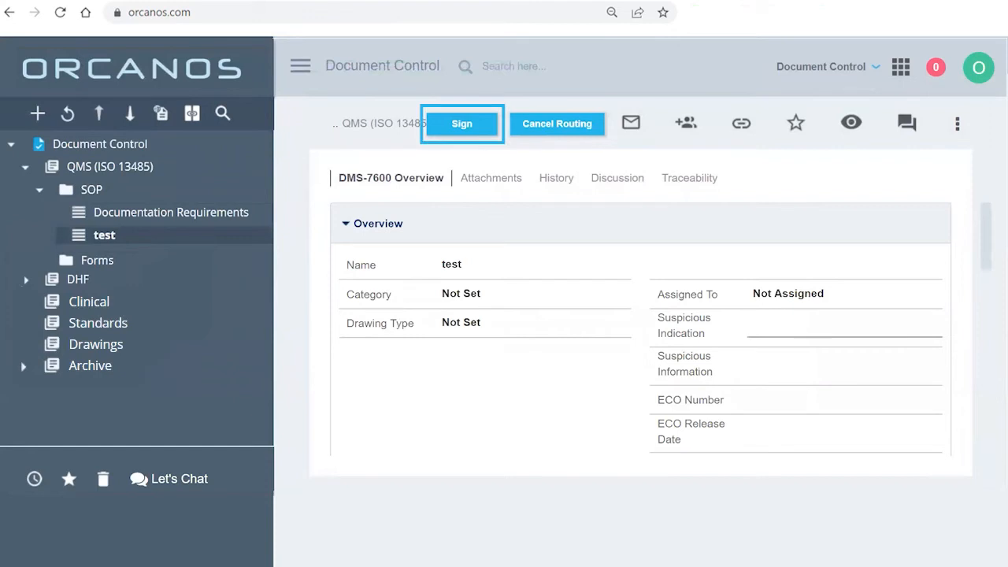
{"action": "scroll", "scroll_direction": "down", "scroll_amount": 3}
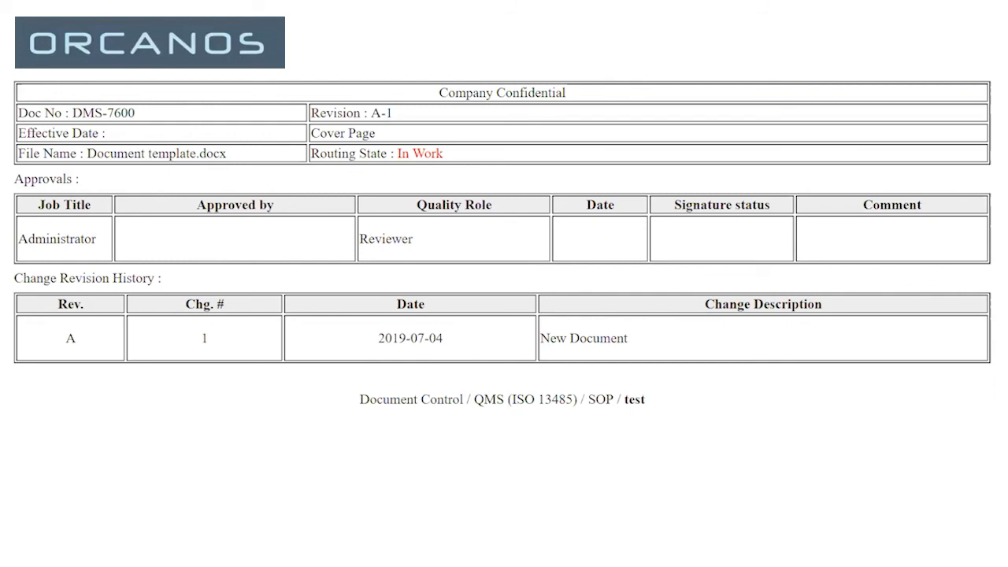
{"action": "left_click", "coordinate": [149, 43]}
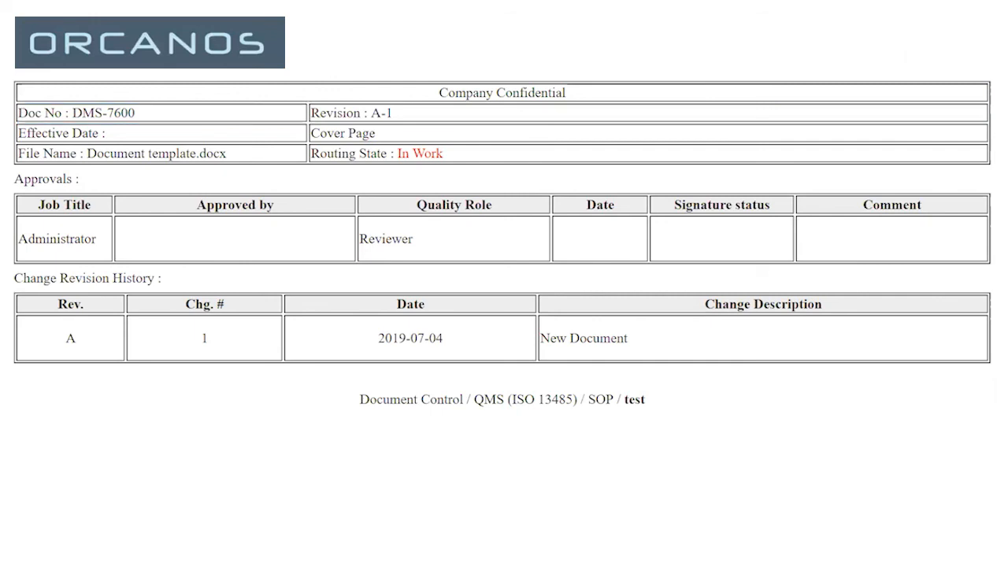
{"action": "left_click", "coordinate": [158, 132]}
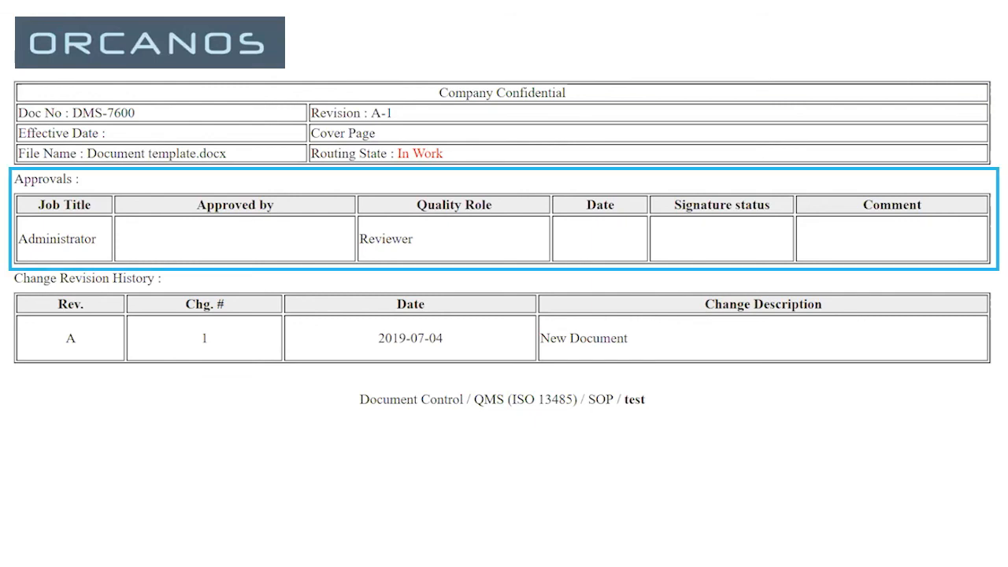
{"action": "left_click", "coordinate": [62, 239]}
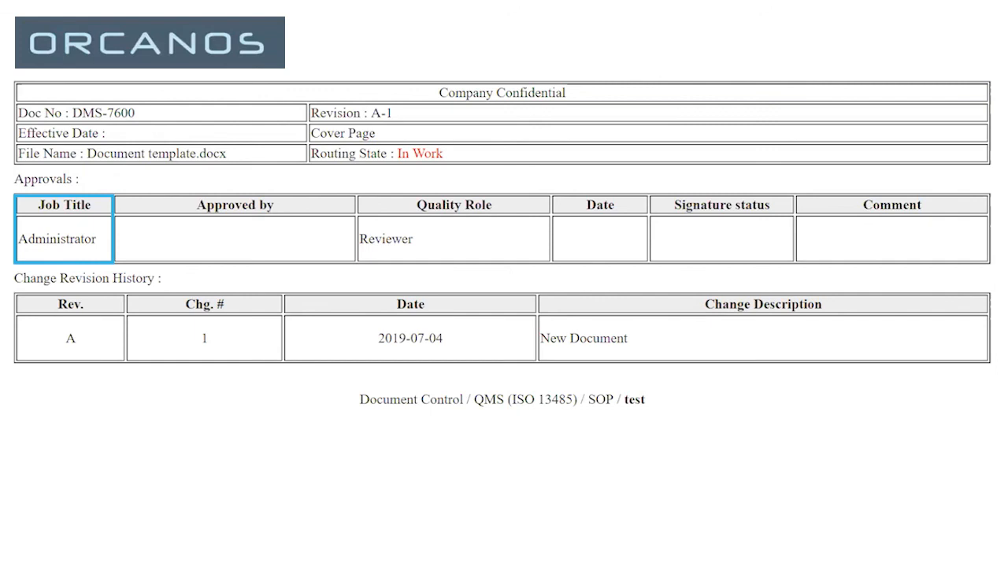
{"action": "left_click", "coordinate": [234, 238]}
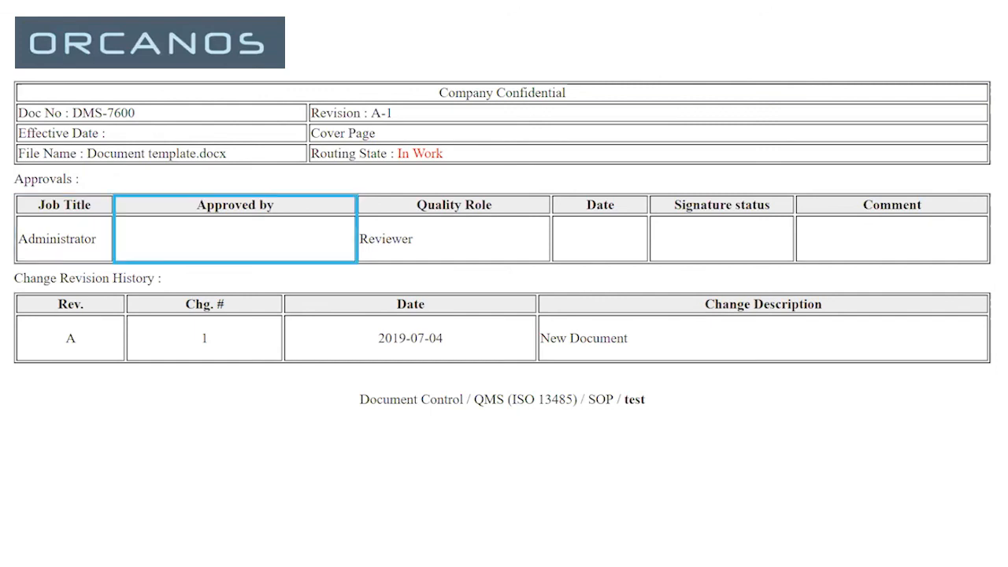
{"action": "left_click", "coordinate": [600, 238]}
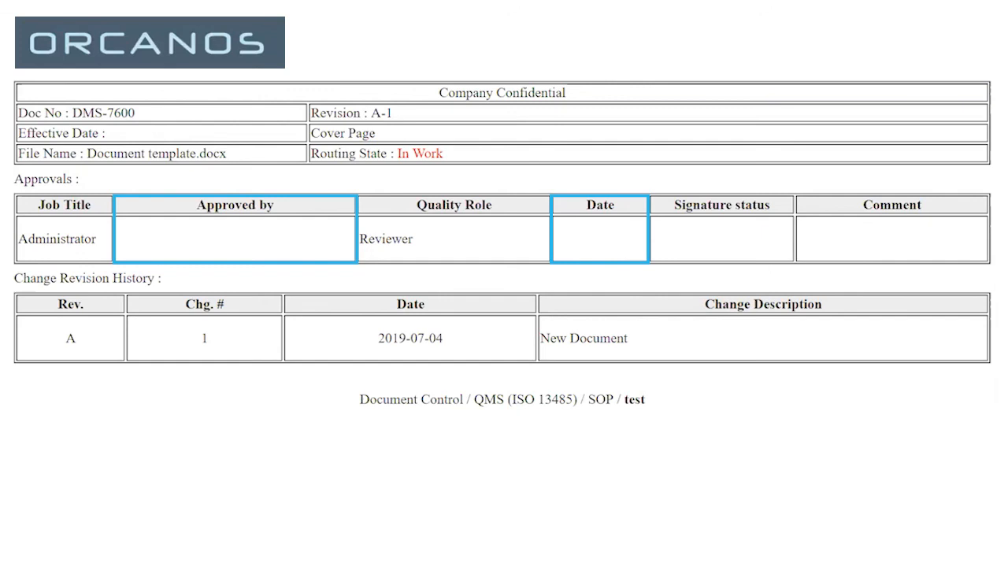
{"action": "left_click", "coordinate": [721, 232]}
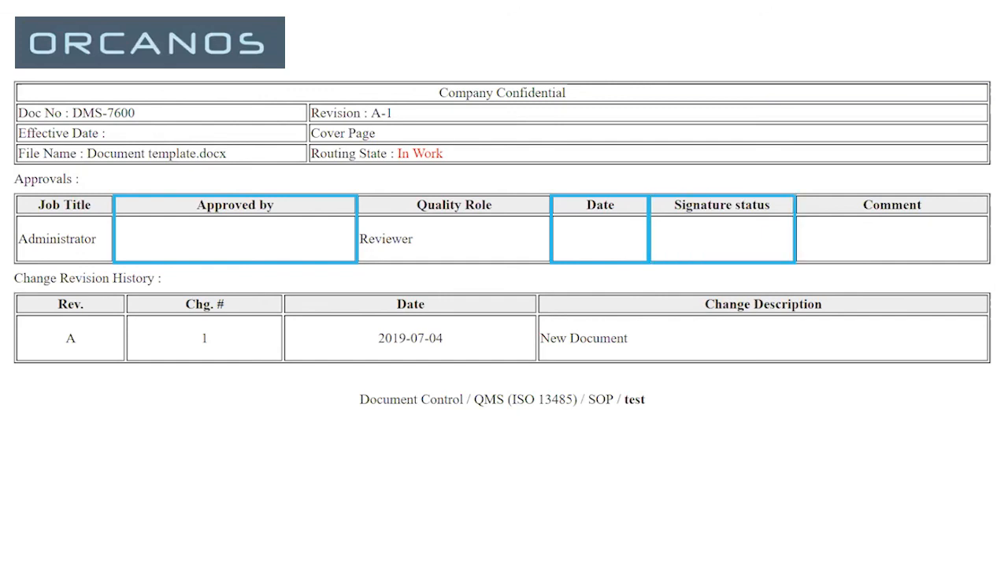